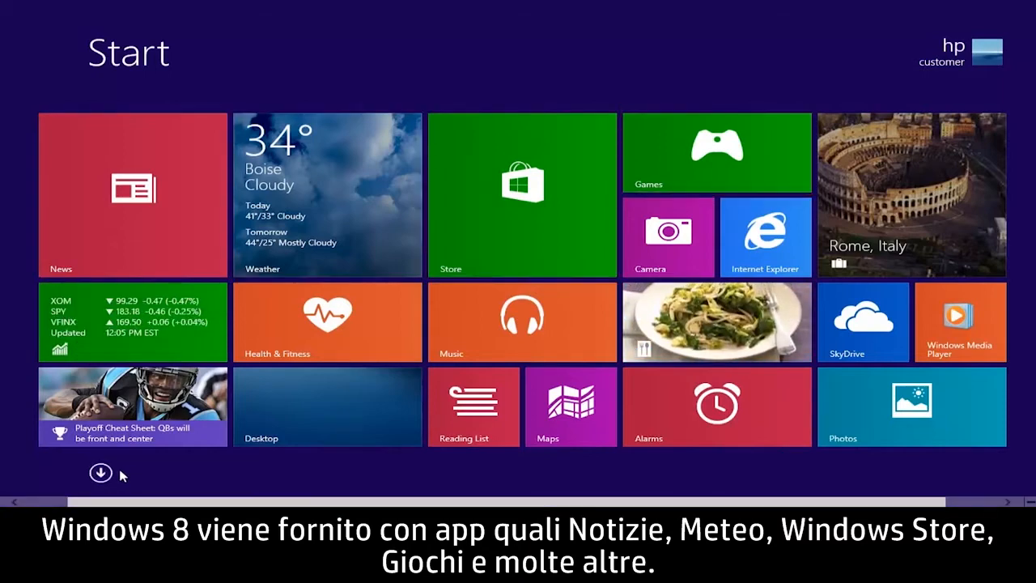
Launch Weather to see Boise's 34°F cloudy conditions and the five-day forecast.
left_click(101, 473)
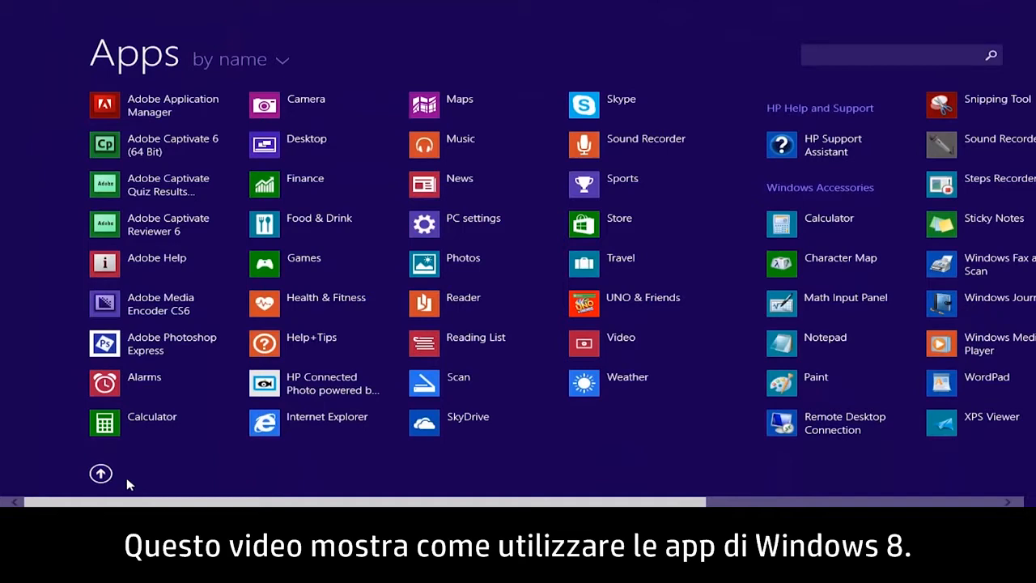
left_click(100, 473)
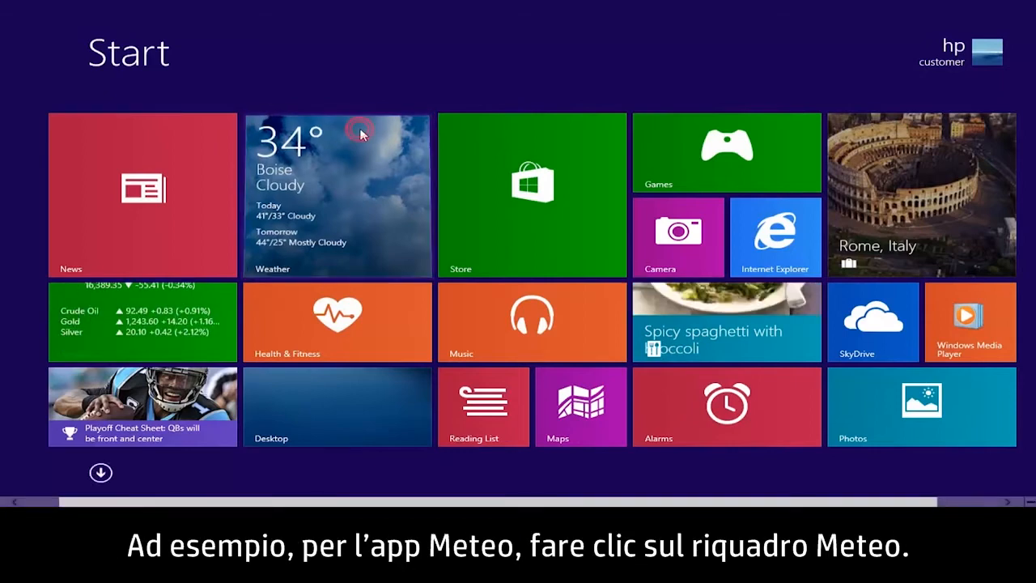
left_click(338, 195)
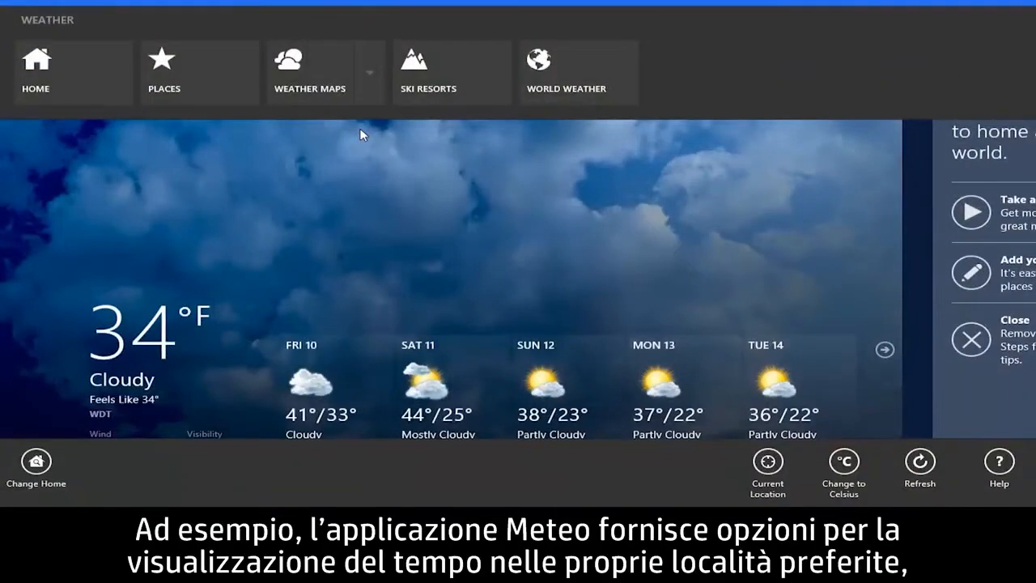
left_click(200, 72)
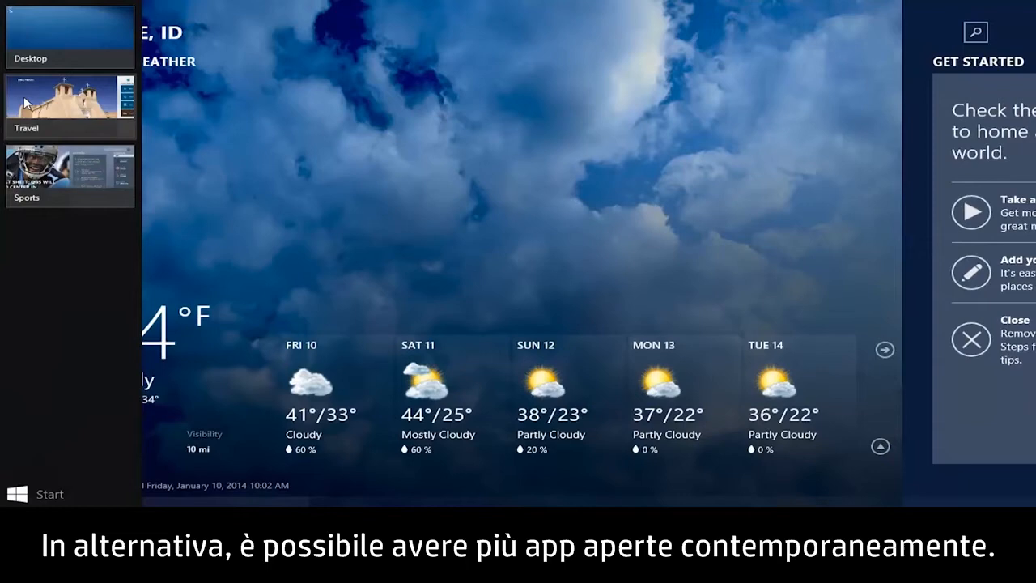
mouse_move(69, 158)
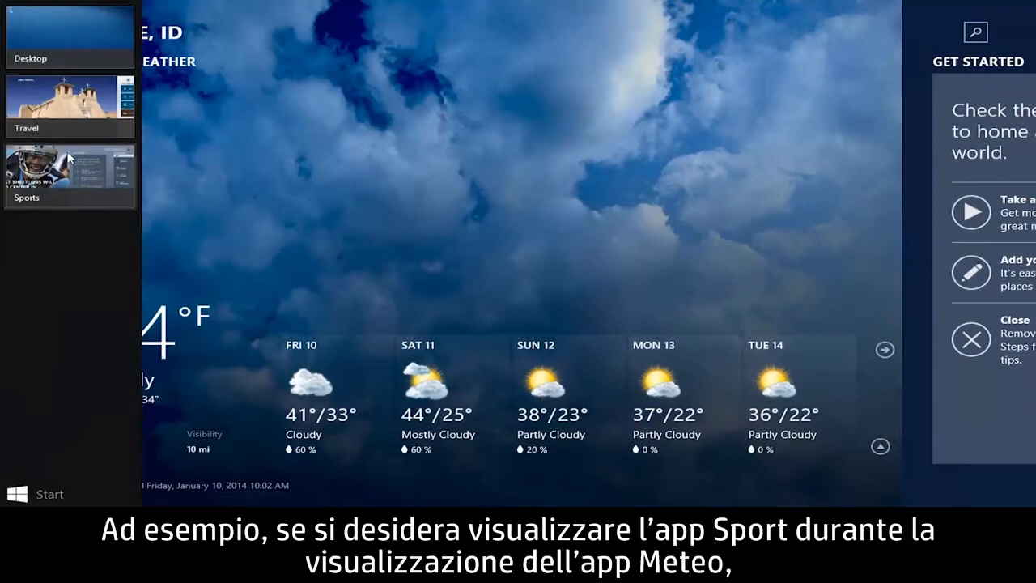
Insert the Sports app on the left, beside the Weather forecast.
right_click(68, 174)
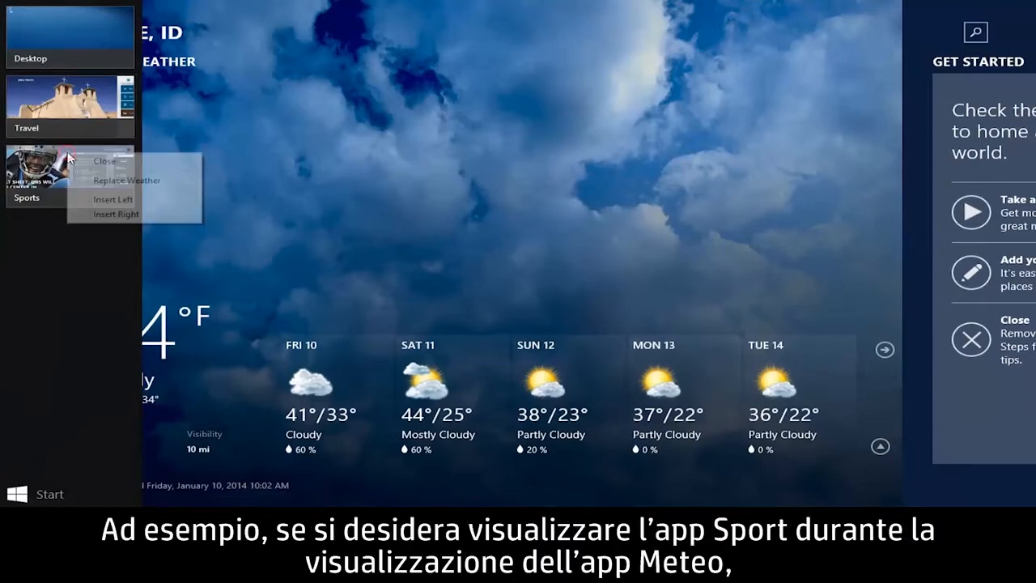
mouse_move(114, 200)
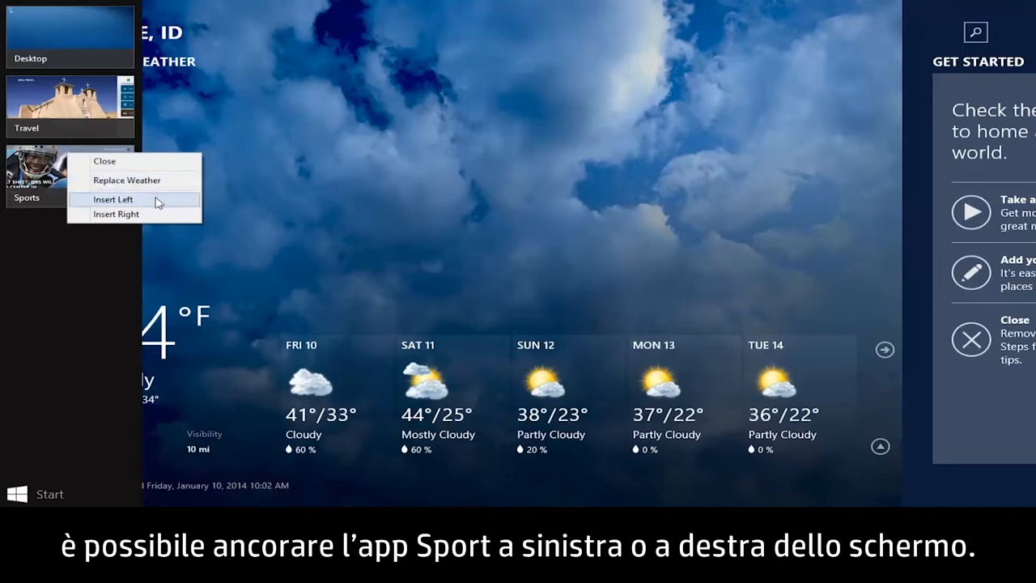
left_click(113, 199)
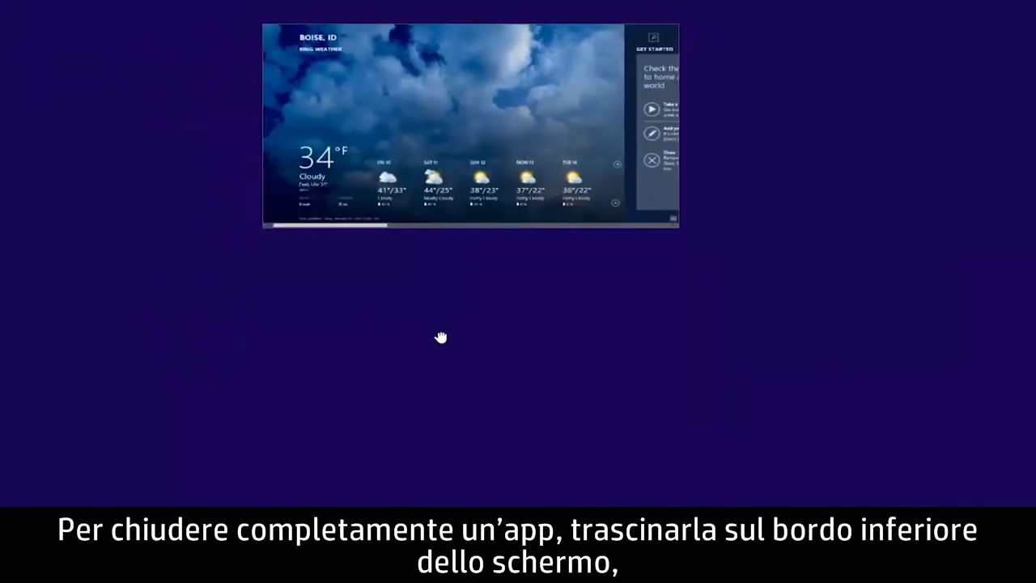
Drag the Weather window down to the bottom edge to close it.
left_click_drag(441, 337, 464, 465)
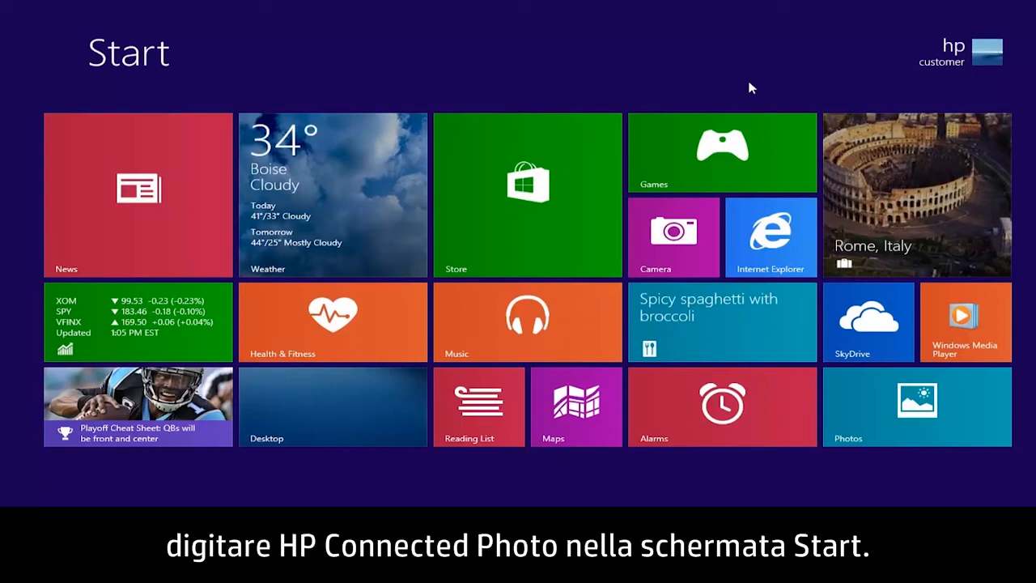
Search for 'HP Connected Photo' and pin the result to Start.
type("HP Connected Photo")
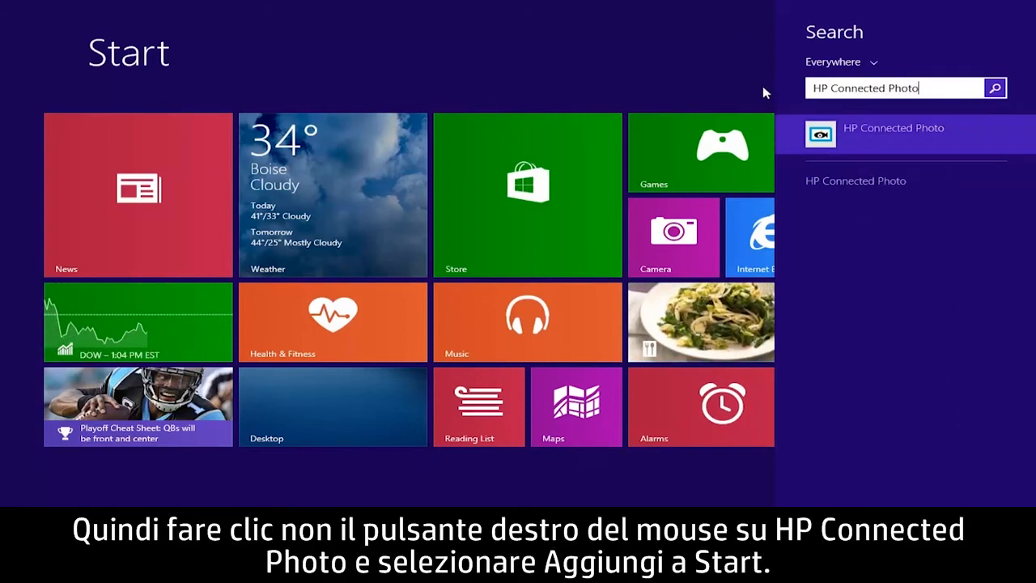
right_click(893, 127)
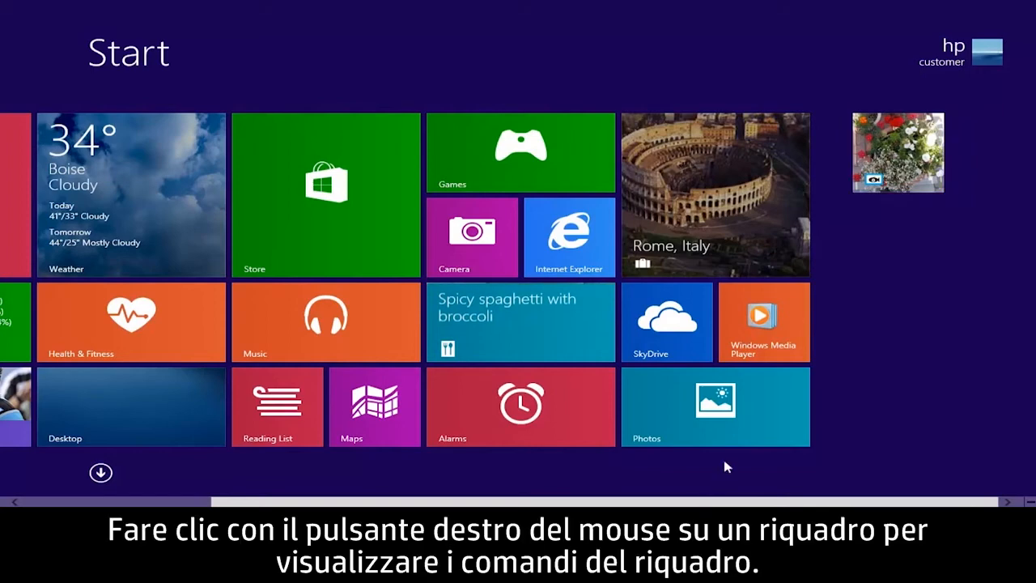
Open Resize for the HP Connected Photo tile to show Wide, Medium and Small.
right_click(897, 152)
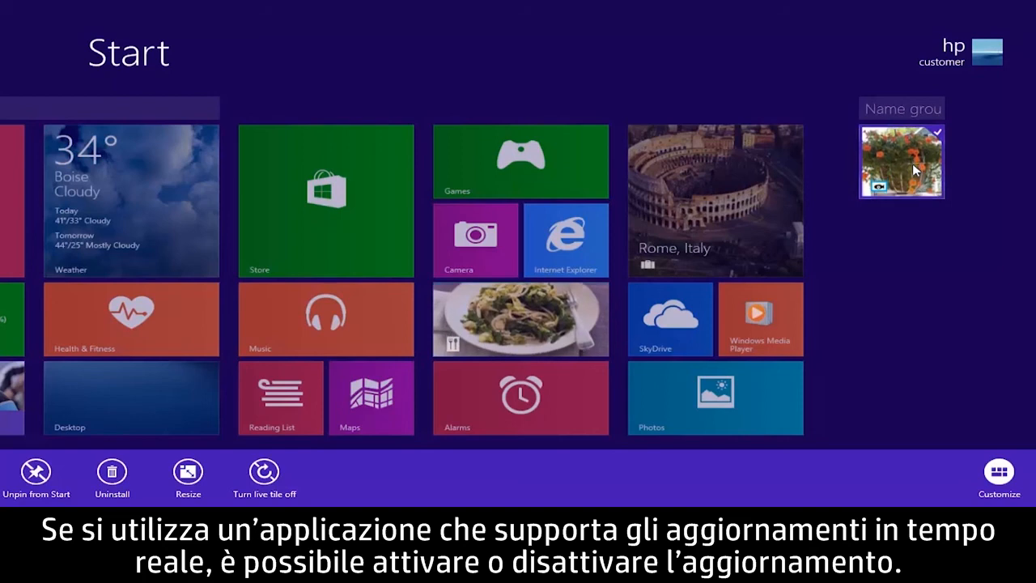
left_click(264, 472)
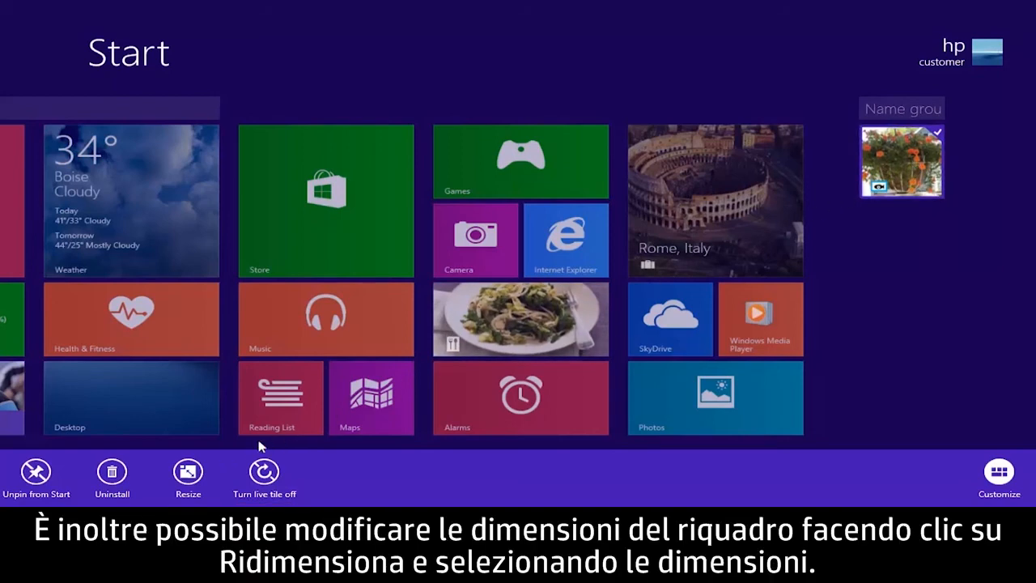
left_click(188, 472)
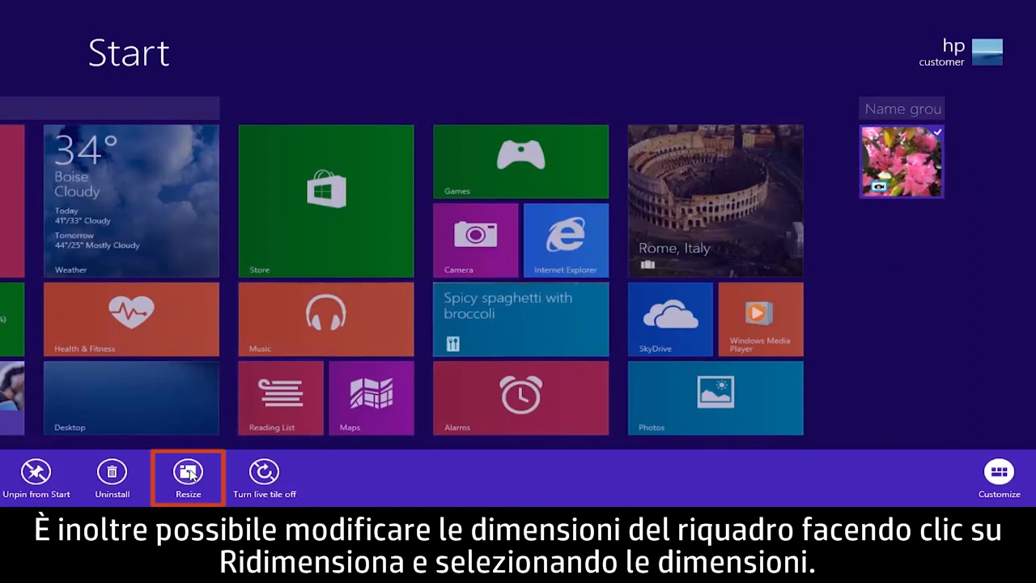
left_click(188, 471)
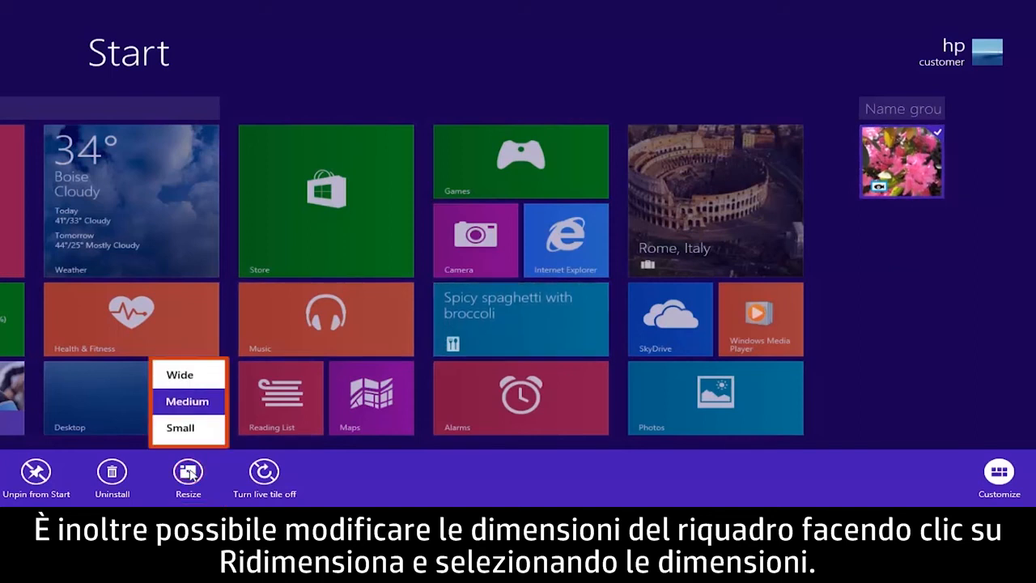